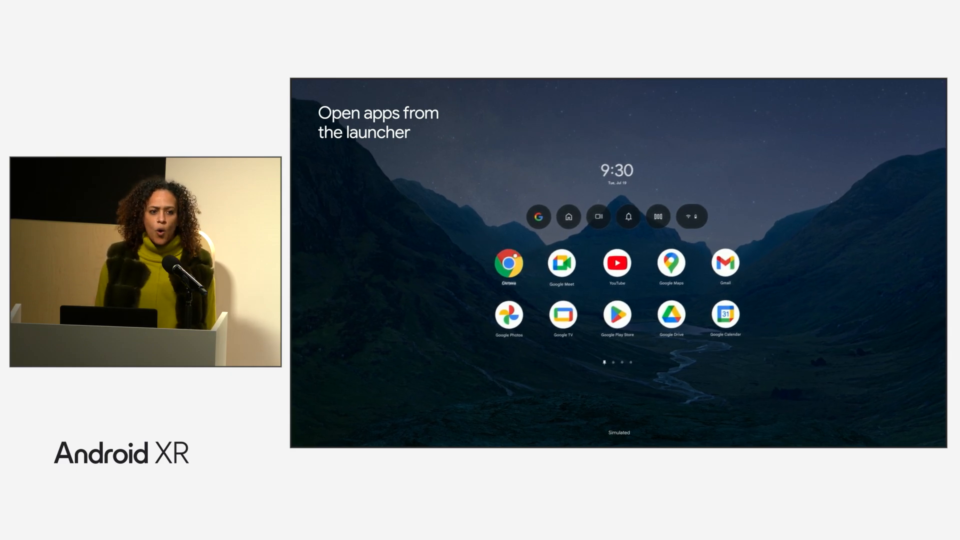
Bring up the home launcher's Google app grid over the mountain backdrop.
left_click(508, 263)
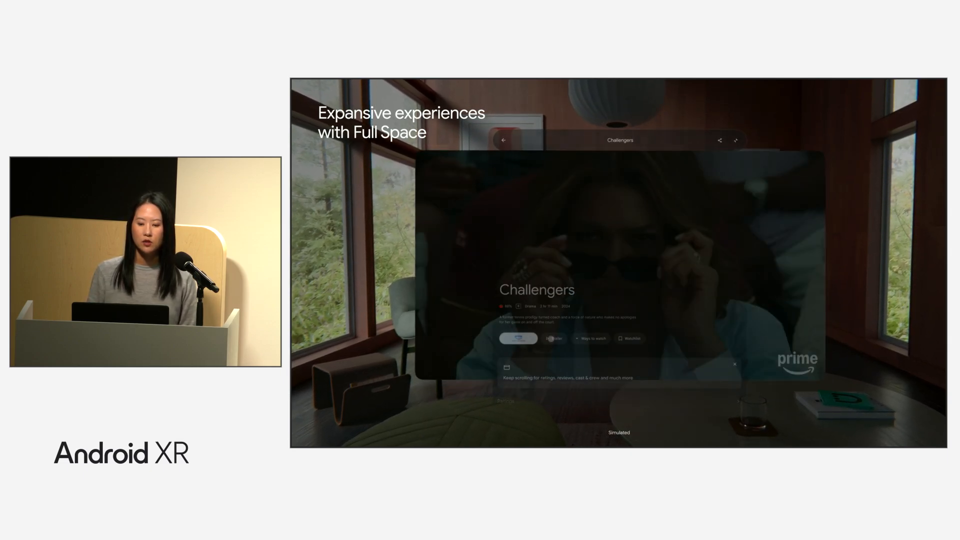
Leave the Challengers movie Full Space and show the Team Sync Meet call in the living room.
left_click(518, 339)
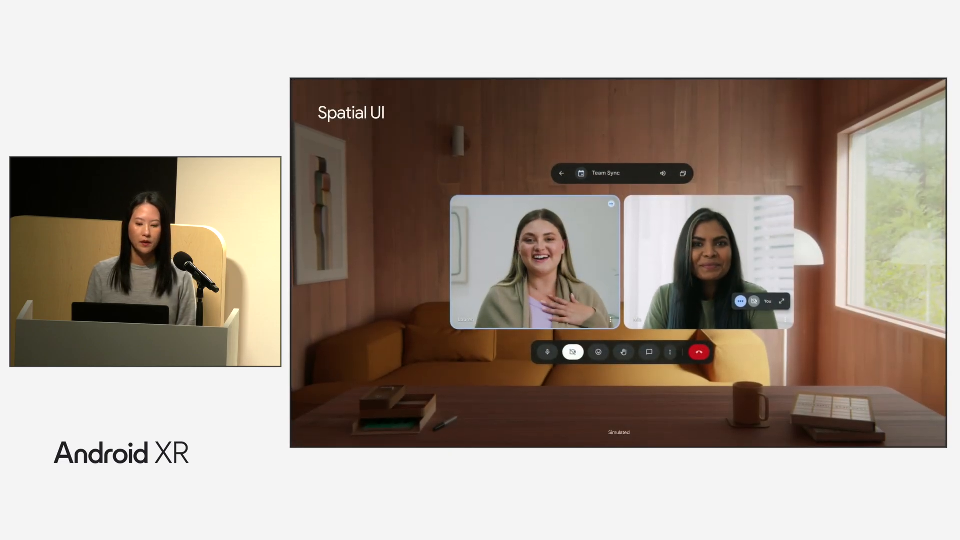
Show the in-call messages chat panel floating beside the Team Sync call.
left_click(649, 354)
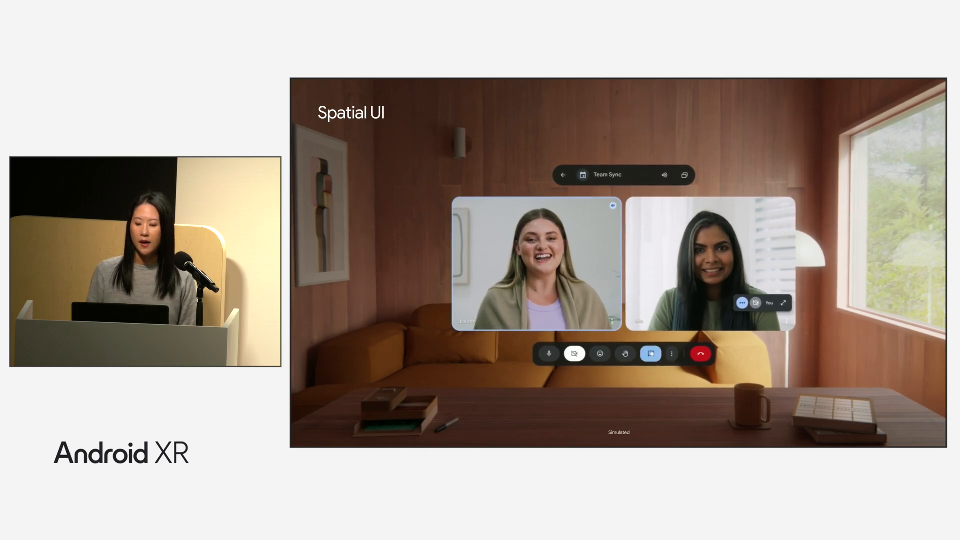
left_click(651, 354)
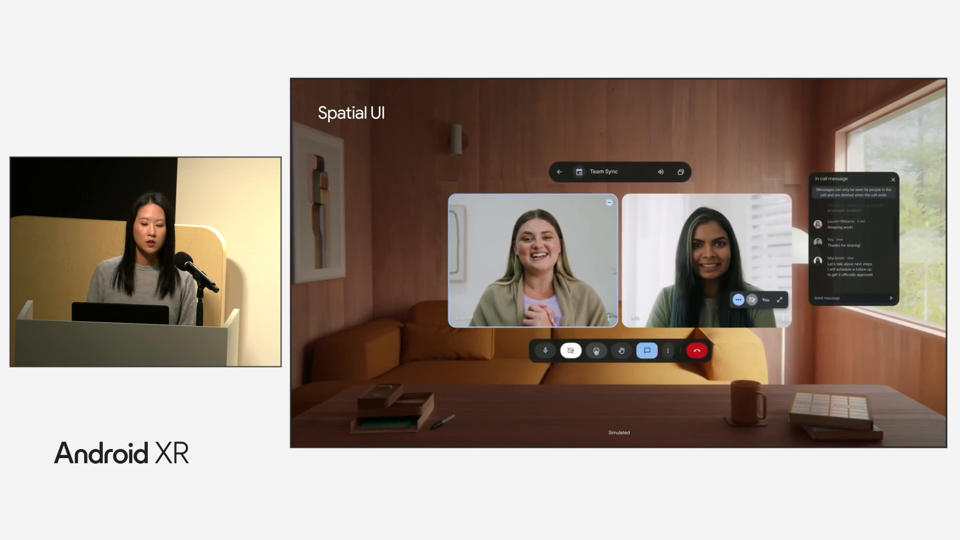